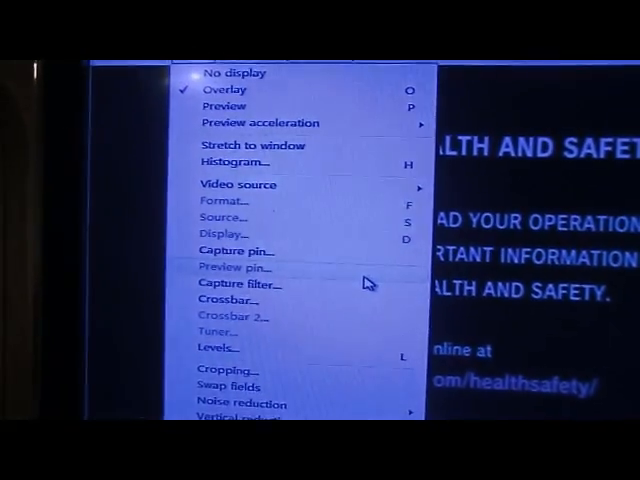
Step: Review the capture device's video standard in its filter properties and return to the Wii preview
{"action": "left_click", "coordinate": [224, 216]}
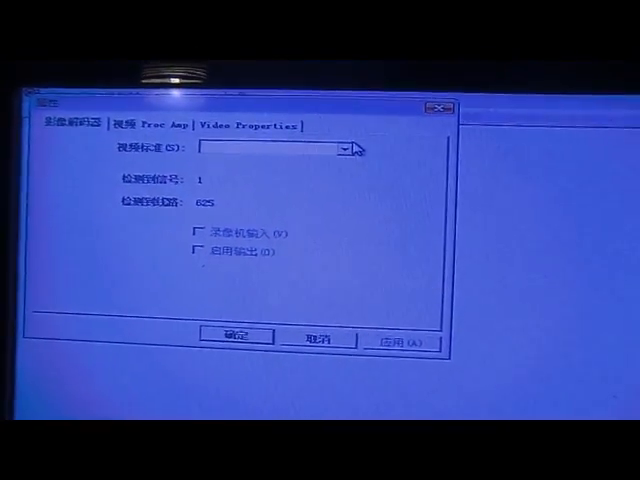
{"action": "left_click", "coordinate": [348, 148]}
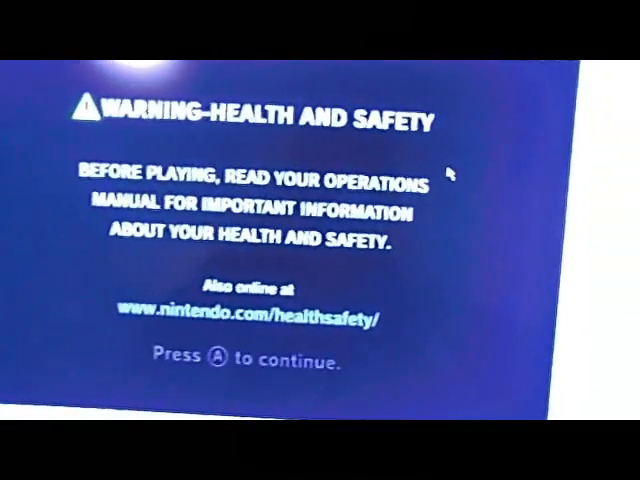
Step: Bring up the Set capture file dialog to name the capture among the existing AVI files
{"action": "key", "text": "a"}
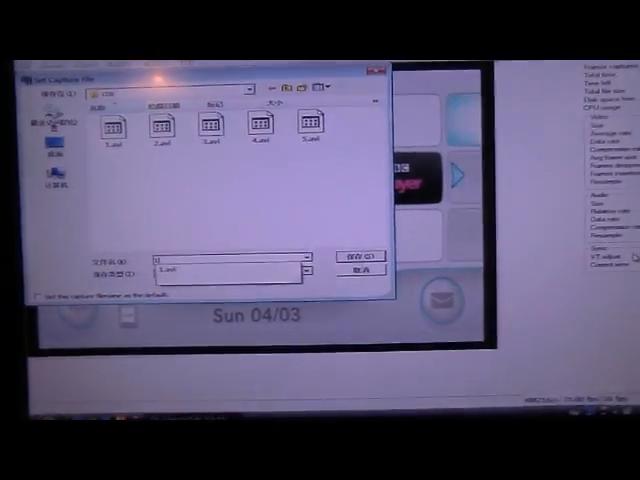
Step: Confirm the capture file name and location, then browse the Capture settings
{"action": "left_click", "coordinate": [350, 258]}
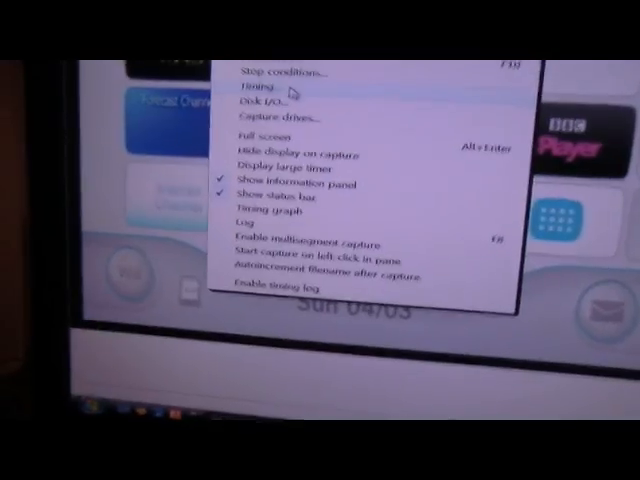
Step: Review capture timing so late frames are dropped and video timing corrected
{"action": "left_click", "coordinate": [264, 88]}
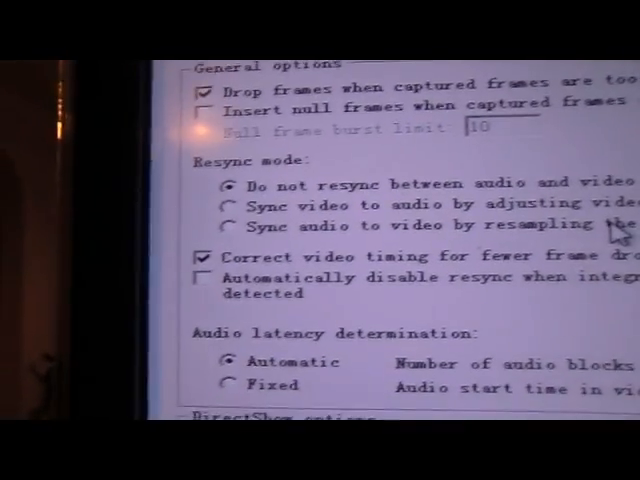
{"action": "scroll", "scroll_direction": "down", "scroll_amount": 3}
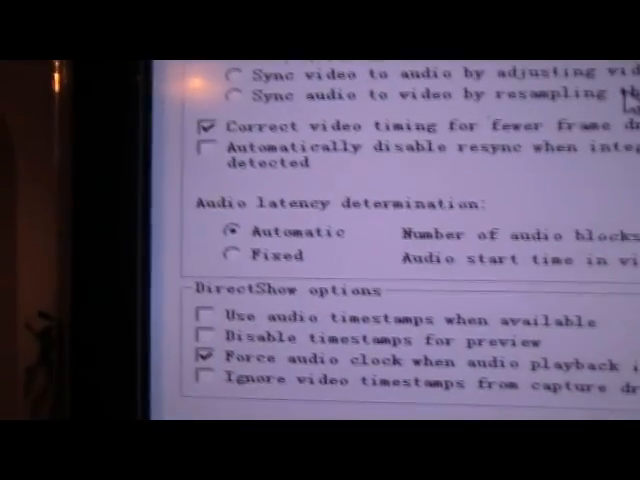
{"action": "scroll", "scroll_direction": "down", "scroll_amount": 3}
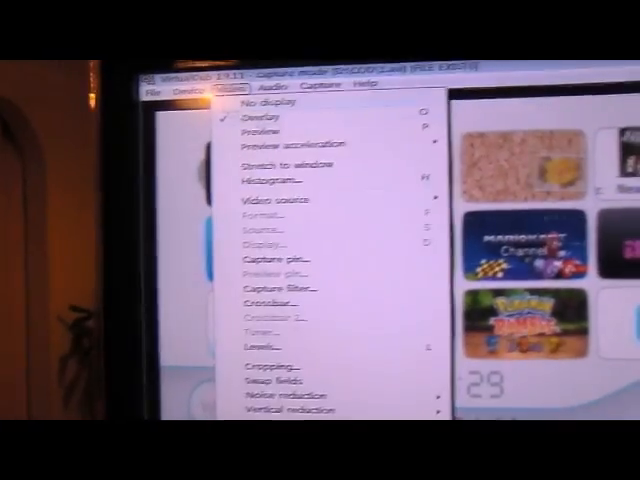
Step: Leave capture mode for the main editing window and show its File options
{"action": "left_click", "coordinate": [192, 66]}
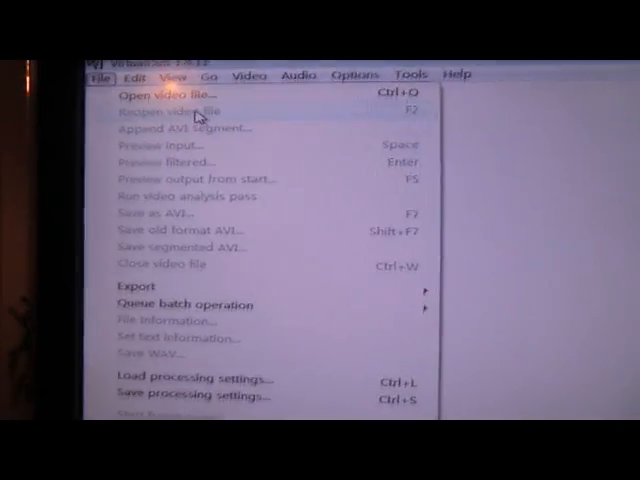
Step: Load the captured Wii AVI clip into the editing window
{"action": "left_click", "coordinate": [156, 100]}
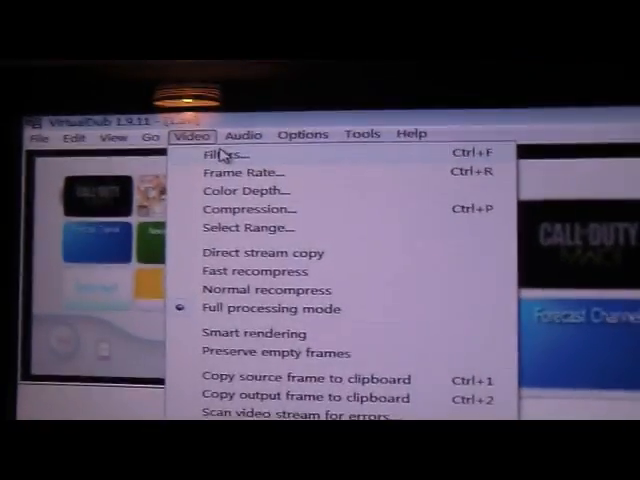
Step: Add a deinterlace filter to the captured clip from the Video filters list
{"action": "left_click", "coordinate": [220, 156]}
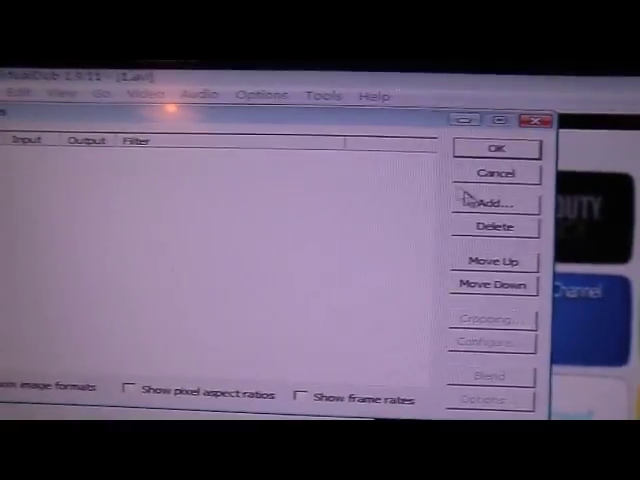
{"action": "left_click", "coordinate": [494, 204]}
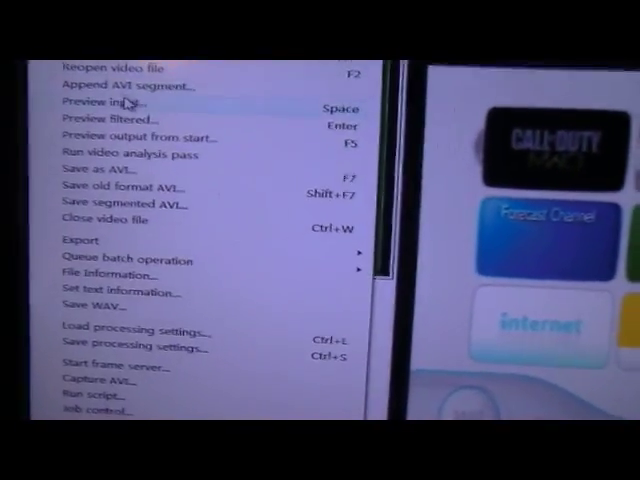
Step: Start saving the filtered clip with Save as AVI
{"action": "left_click", "coordinate": [98, 168]}
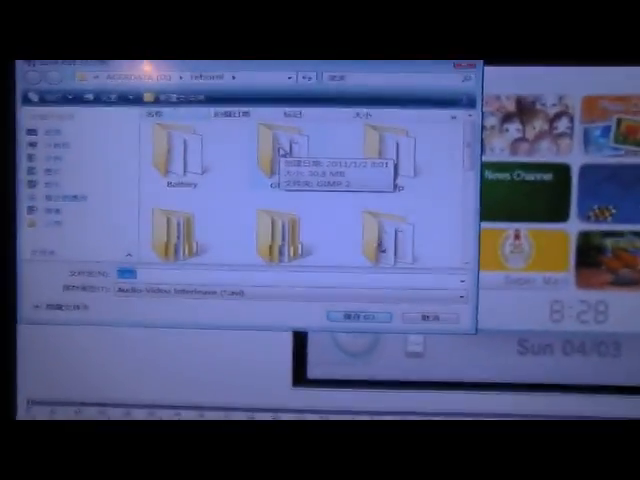